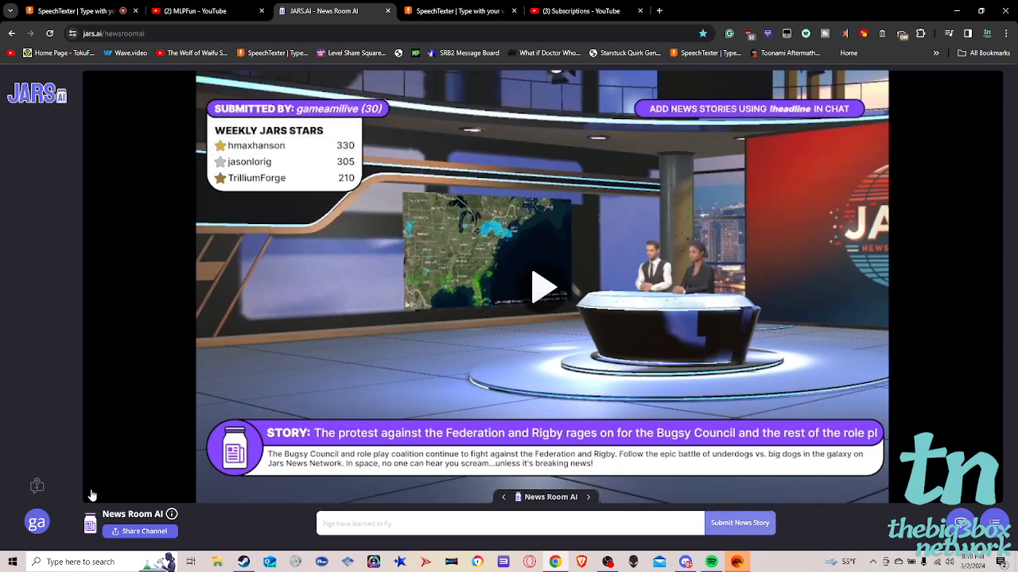
# Play the news stream briefly, then pause it on the anchor presenting the JARS News website story.
pyautogui.click(544, 287)
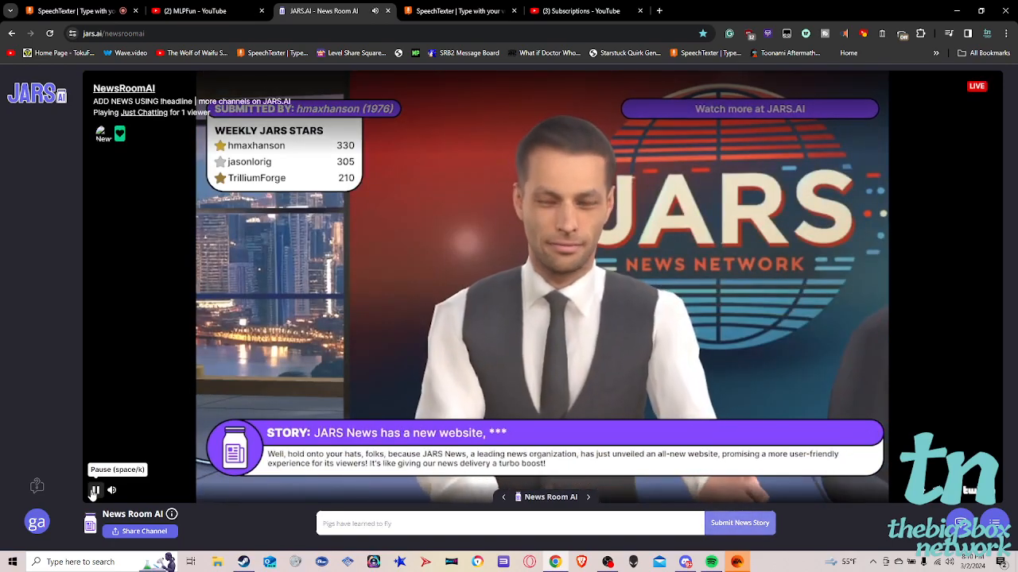
pyautogui.click(94, 490)
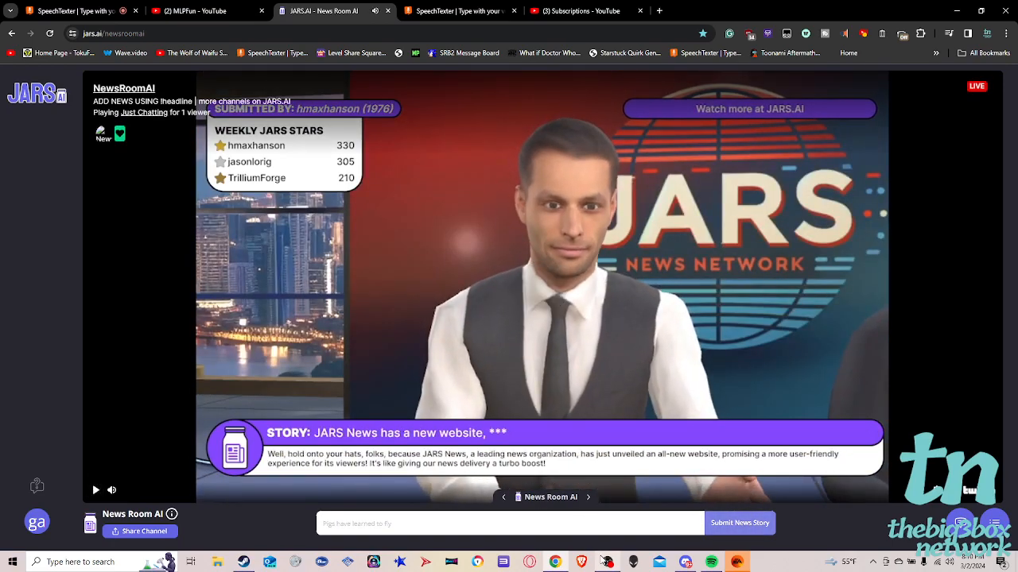